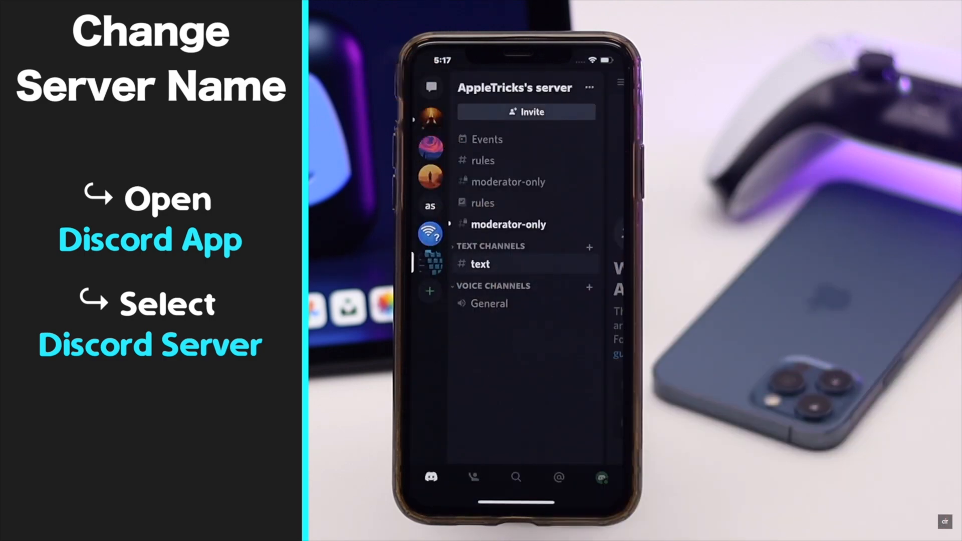
Step: Open Server Settings from the ⋯ menu of AppleTricks's server
{"action": "left_click", "coordinate": [590, 88]}
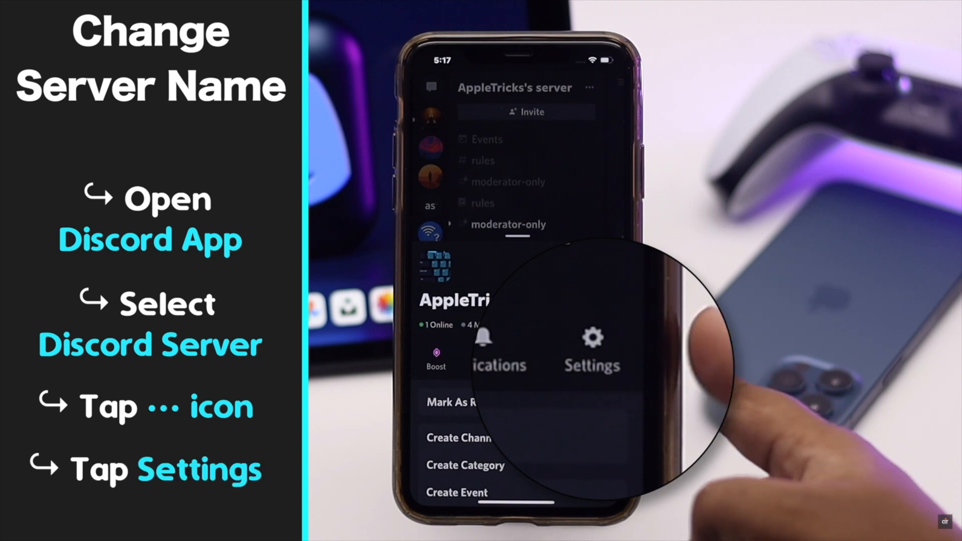
{"action": "left_click", "coordinate": [591, 349]}
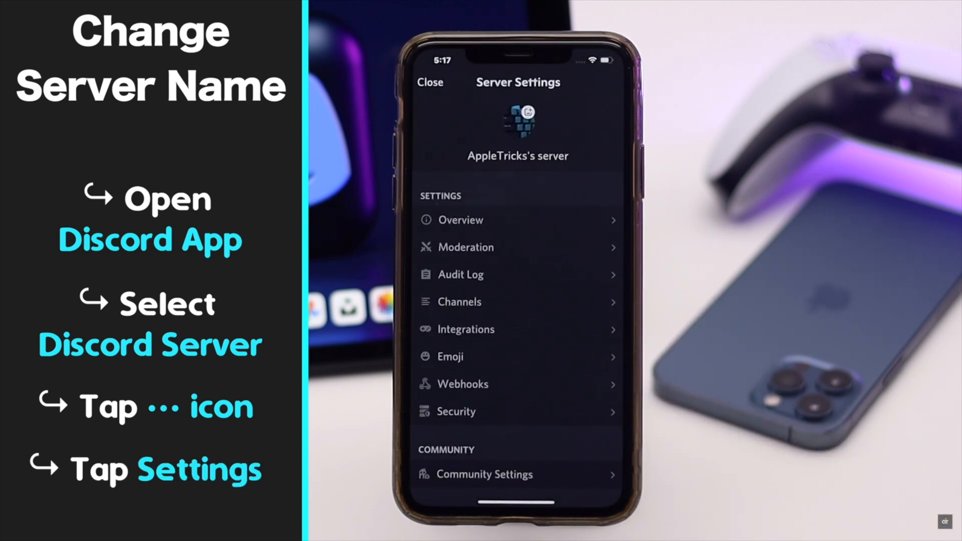
Step: In Overview, retype the server name as 'AppleTricks.ne…'
{"action": "left_click", "coordinate": [460, 221]}
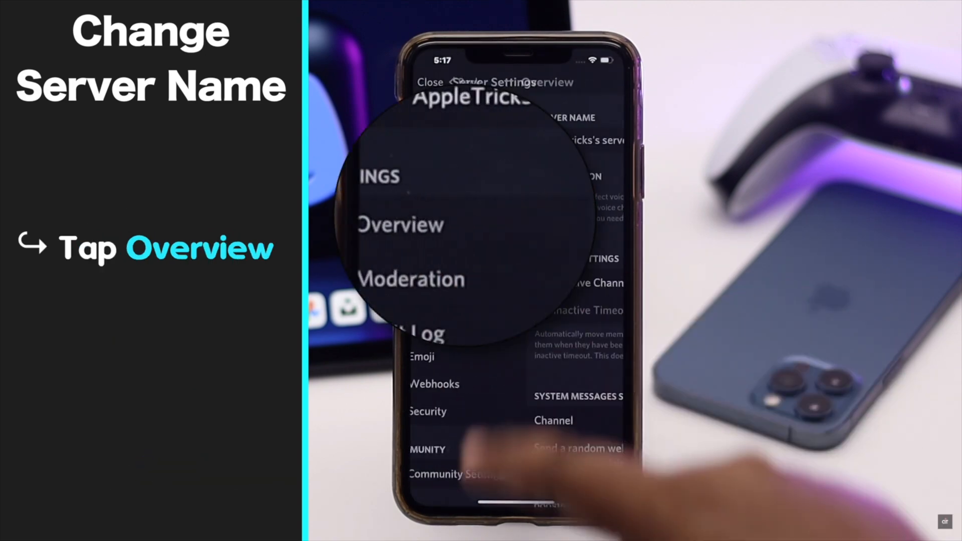
{"action": "left_click", "coordinate": [400, 225]}
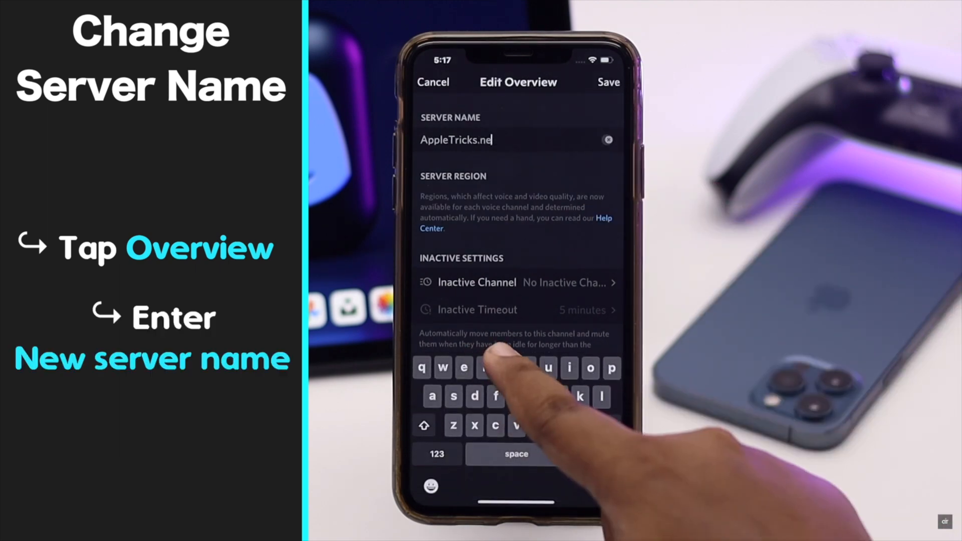
{"action": "type", "text": "t"}
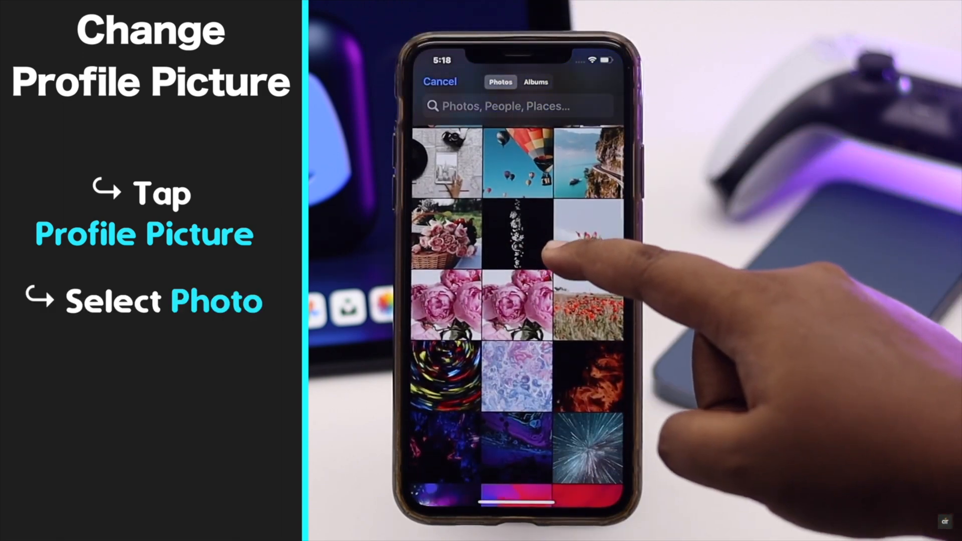
Step: Pick the multicolour swirl photo from the camera roll for cropping
{"action": "left_click", "coordinate": [451, 380]}
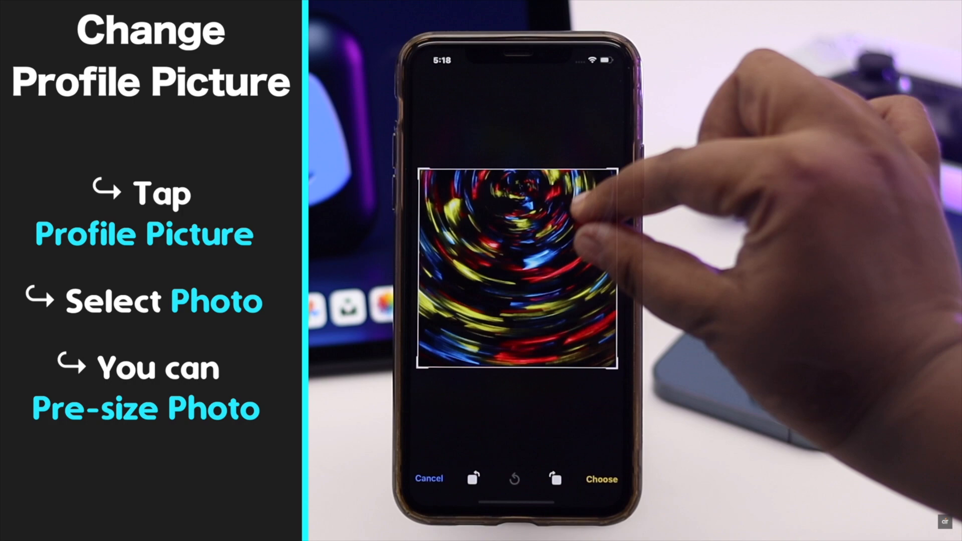